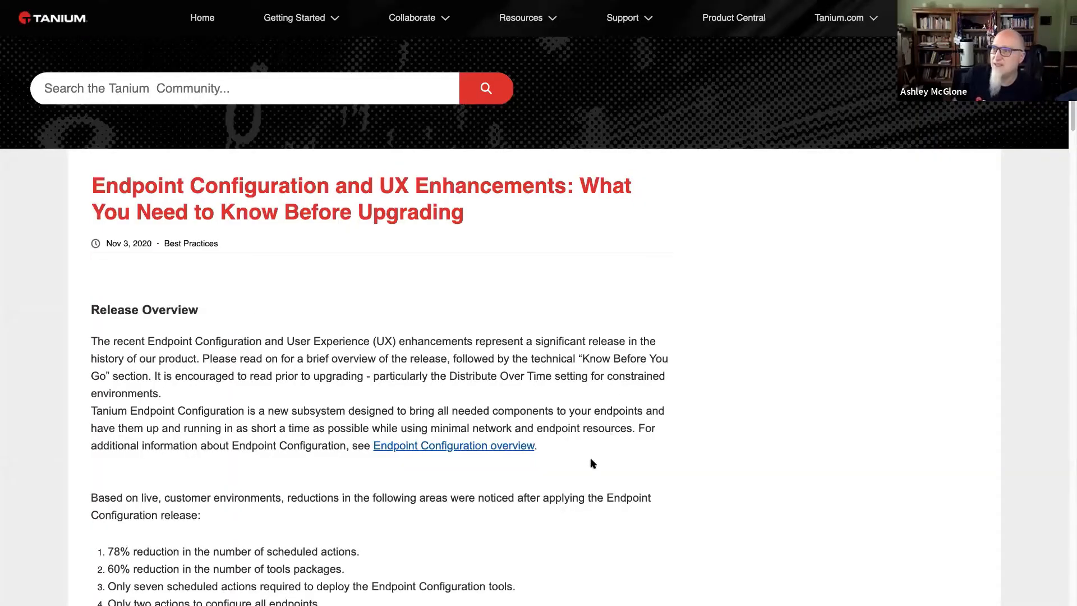
pyautogui.moveTo(584, 317)
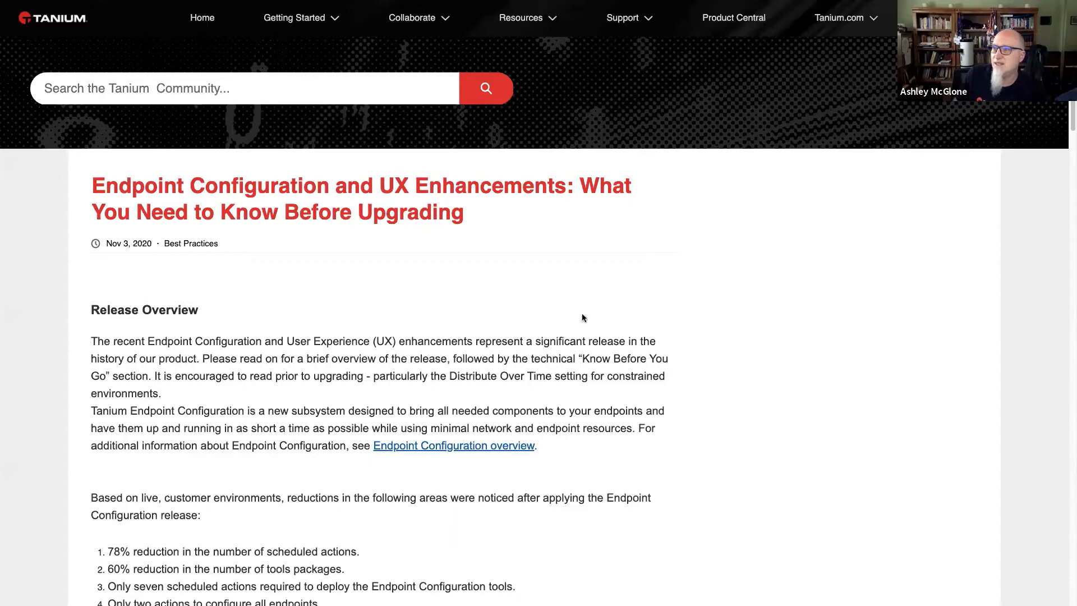
pyautogui.moveTo(637, 420)
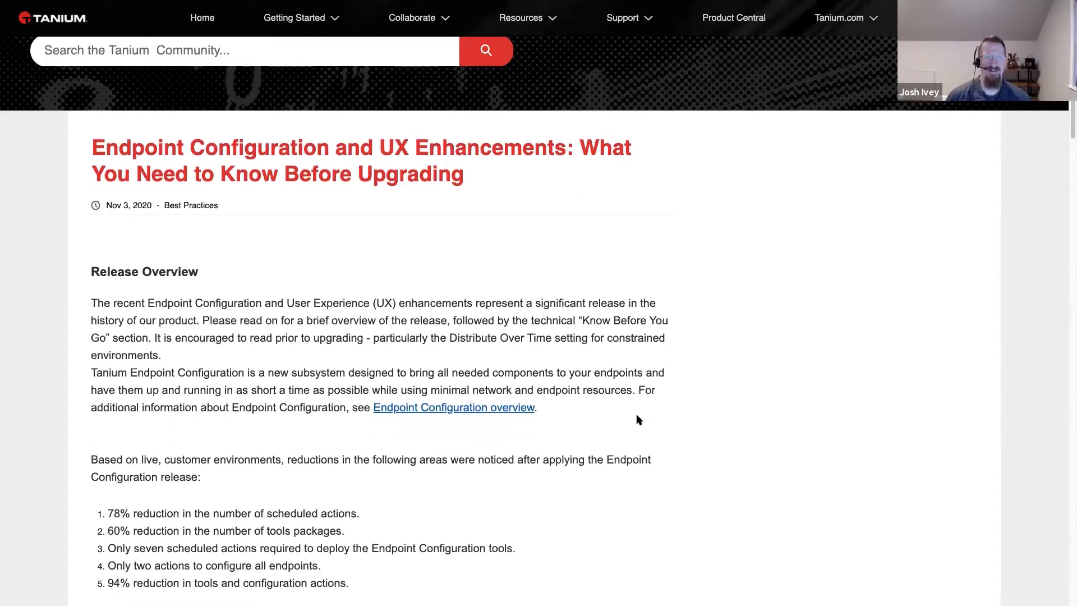
# Step: Scroll through the Tanium Community article's release overview and back toward its top
pyautogui.scroll(-3)
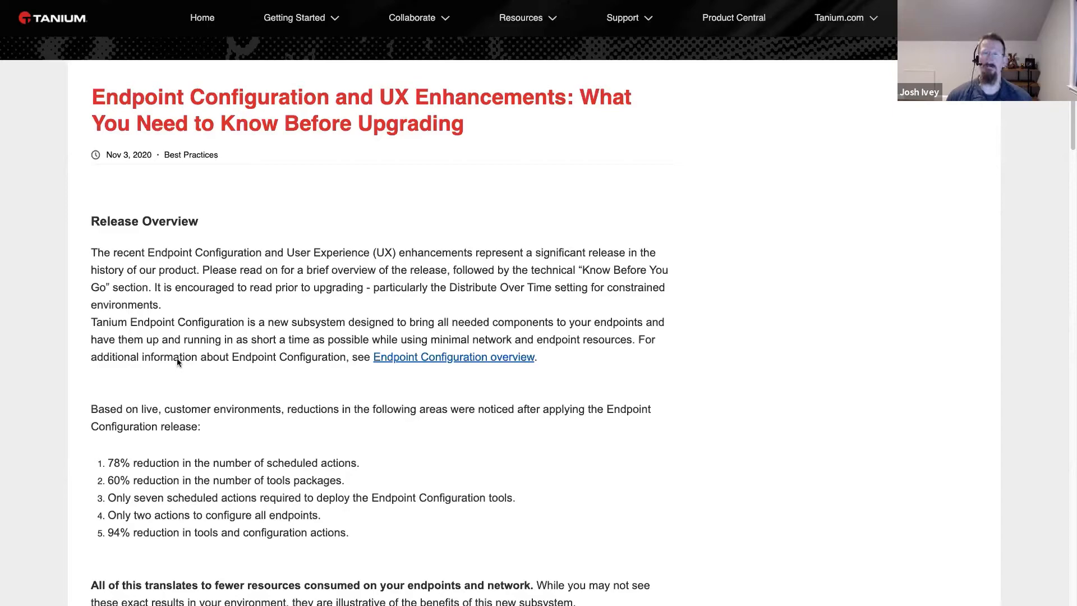
pyautogui.scroll(-3)
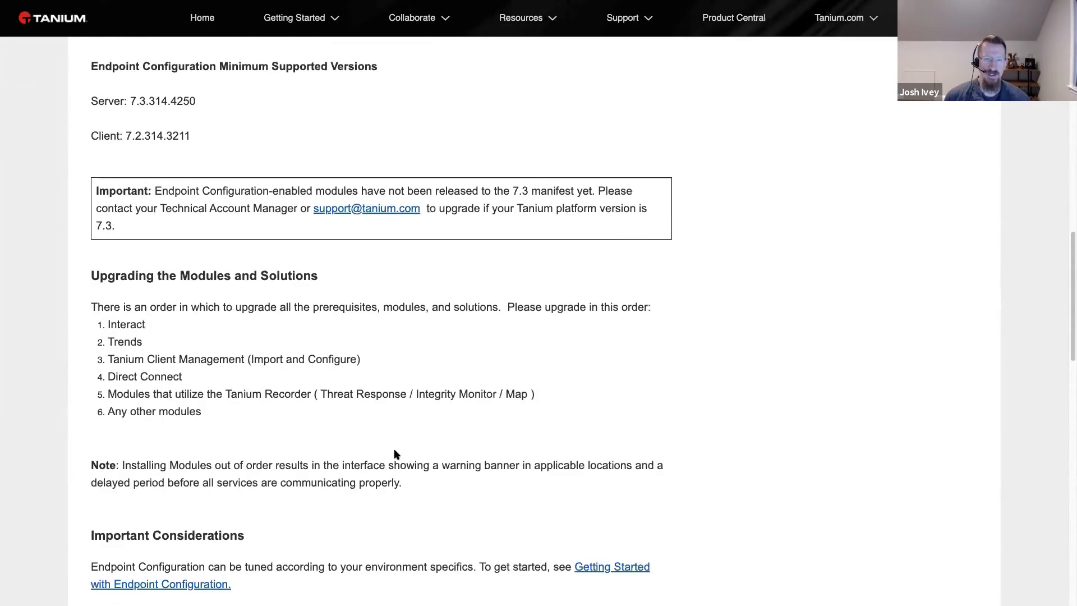
pyautogui.scroll(-3)
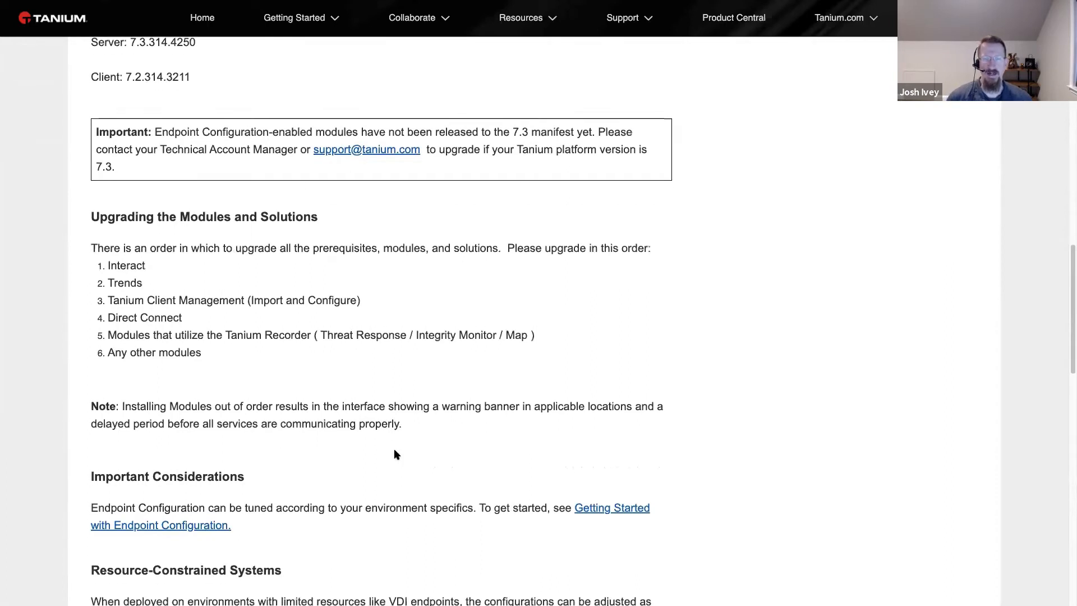
pyautogui.scroll(-3)
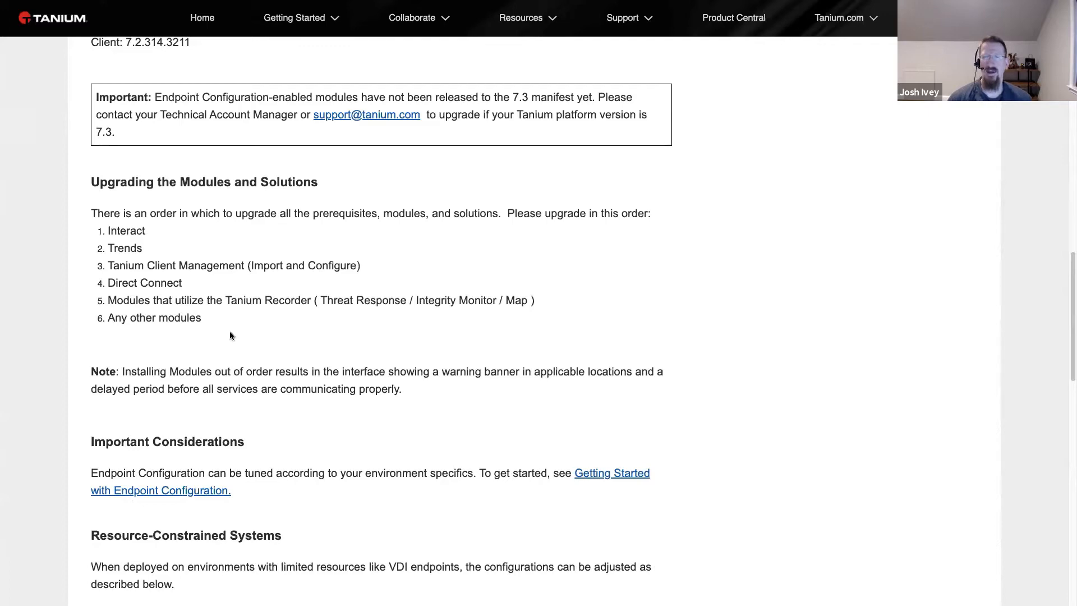
pyautogui.scroll(-3)
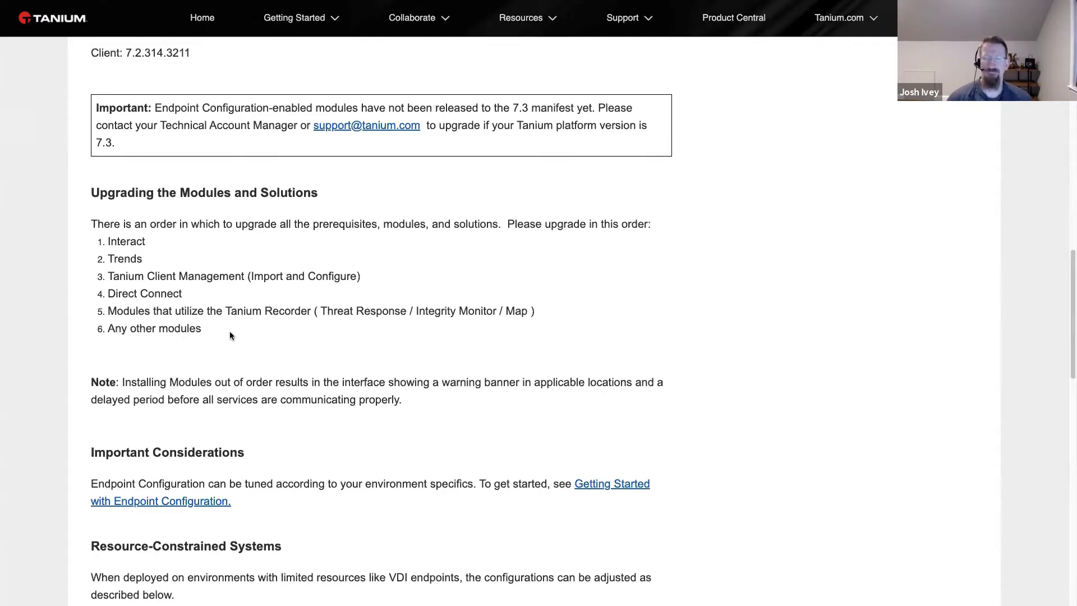
pyautogui.scroll(-3)
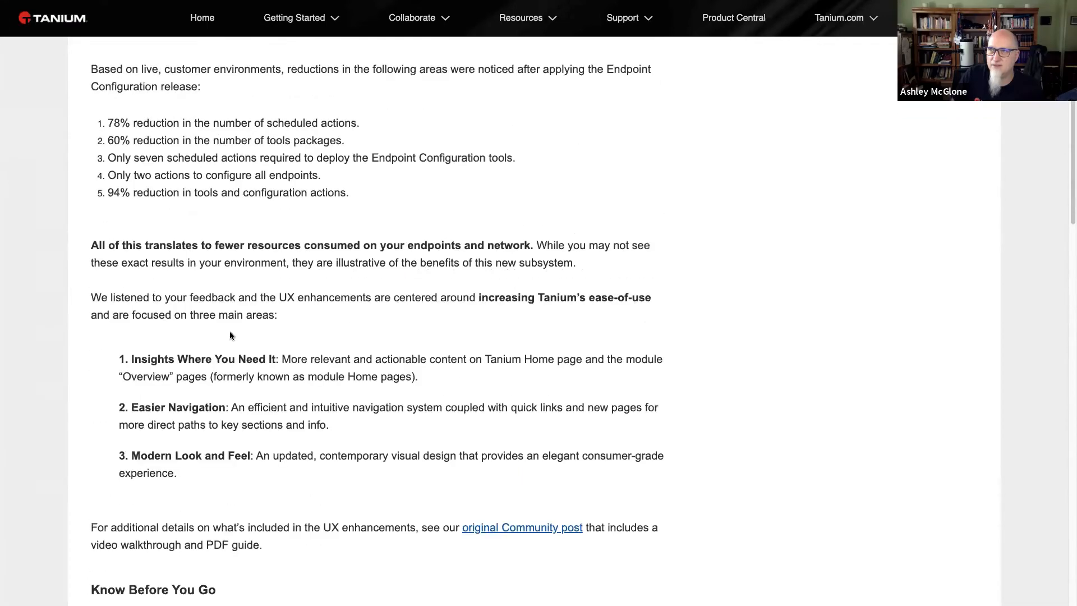
pyautogui.scroll(3)
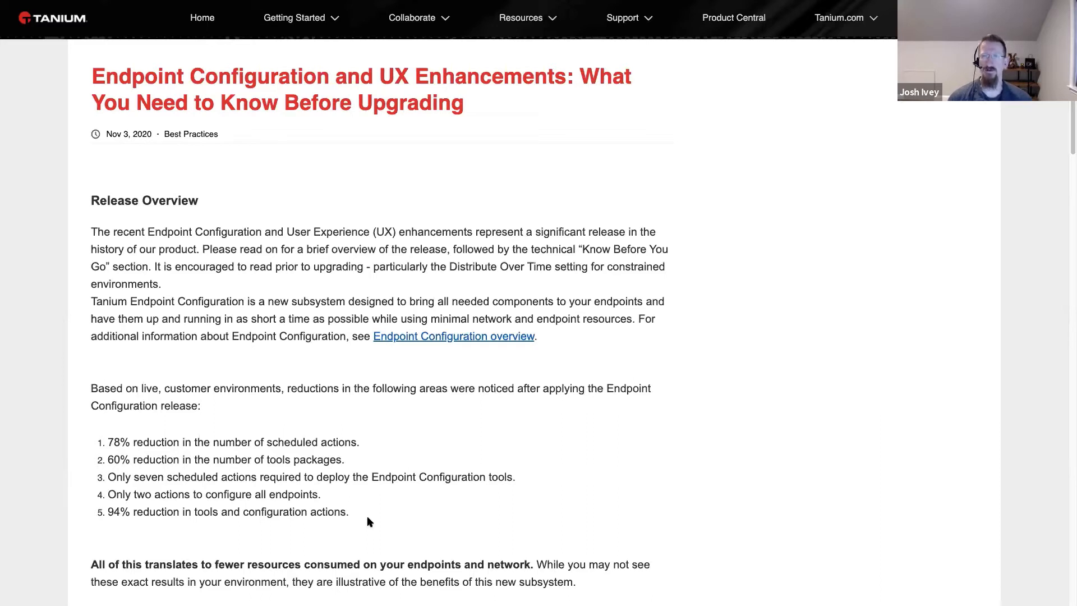
pyautogui.moveTo(357, 512)
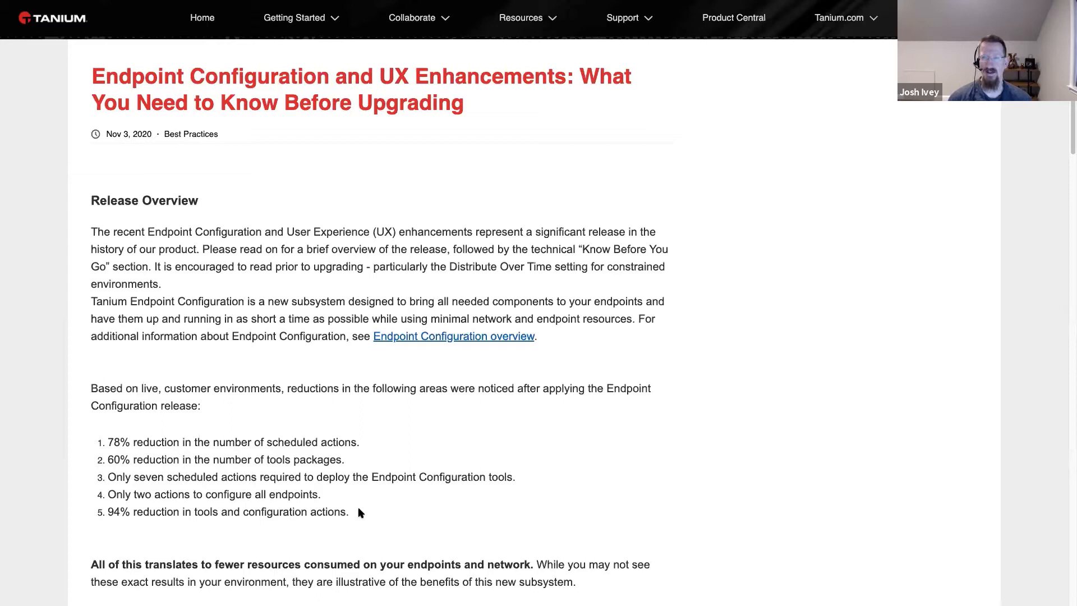
pyautogui.moveTo(366, 506)
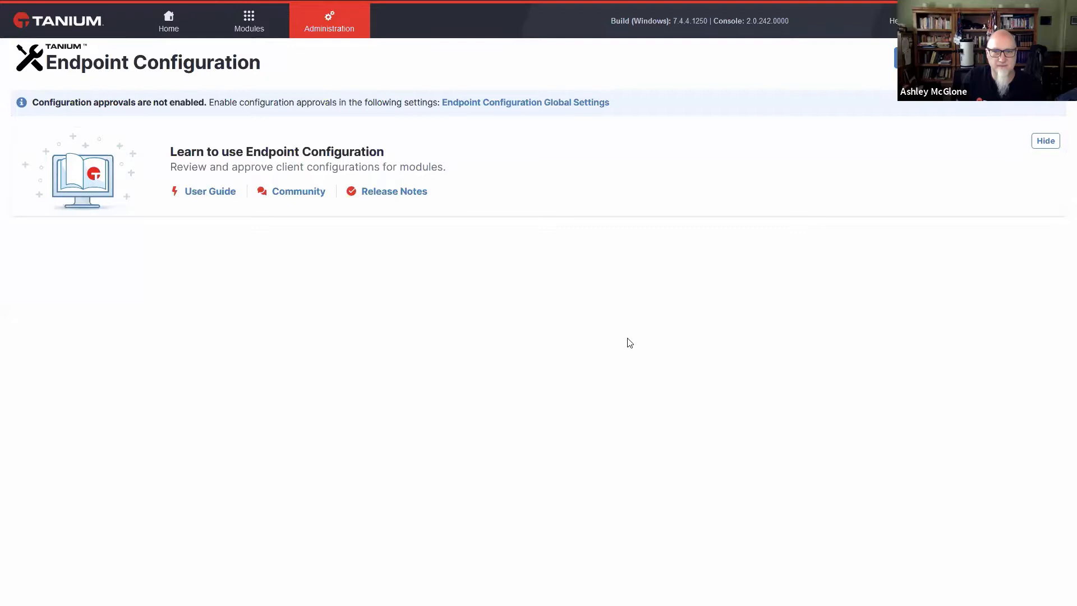
# Step: Navigate from Administration to the Endpoint Configuration page in Tanium Console
pyautogui.click(328, 20)
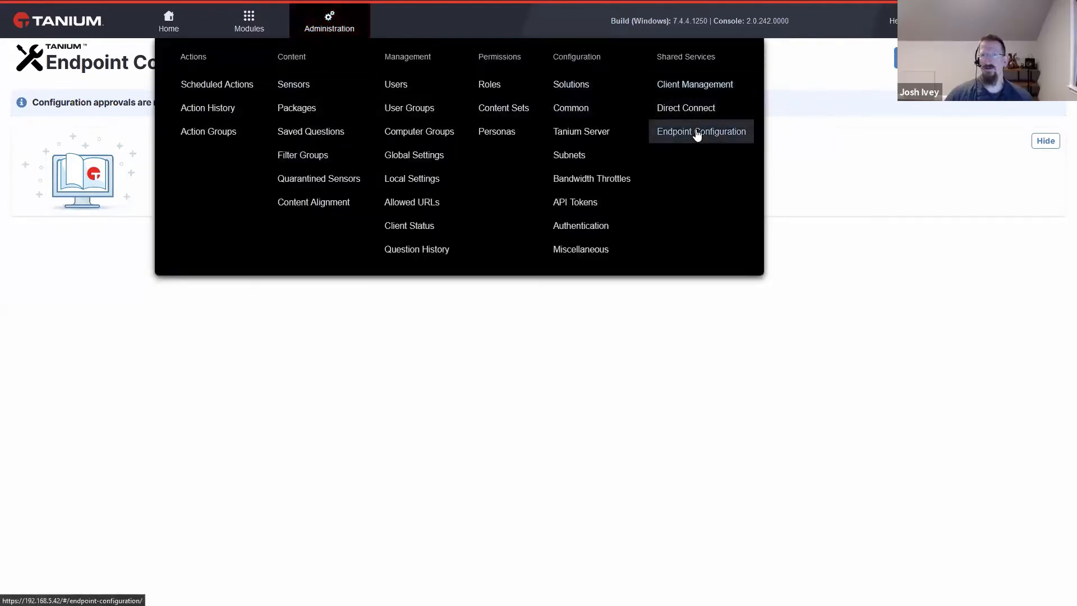
pyautogui.click(700, 131)
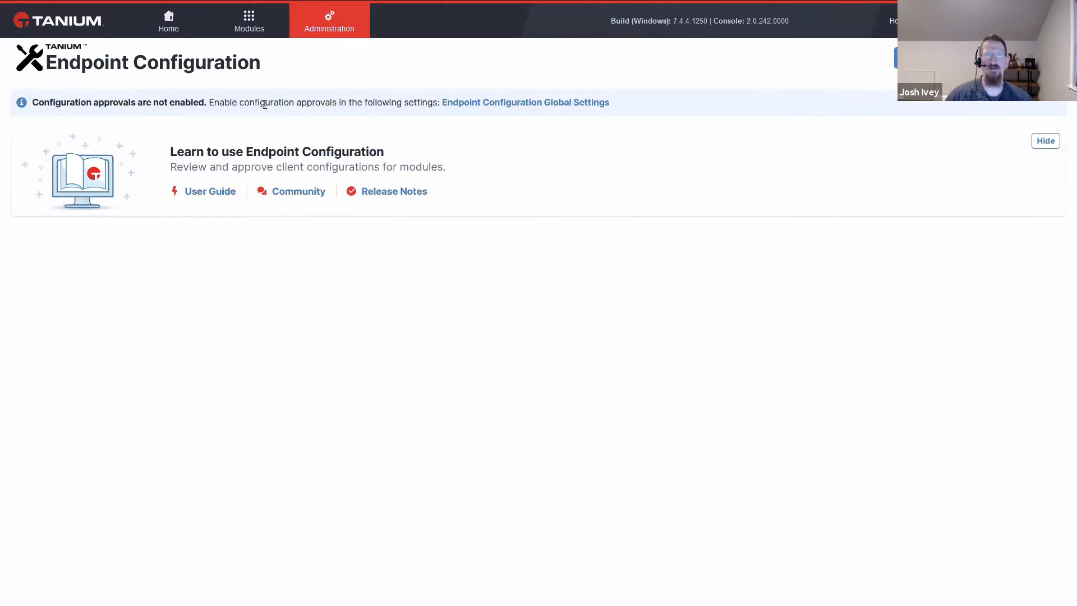
pyautogui.doubleClick(268, 103)
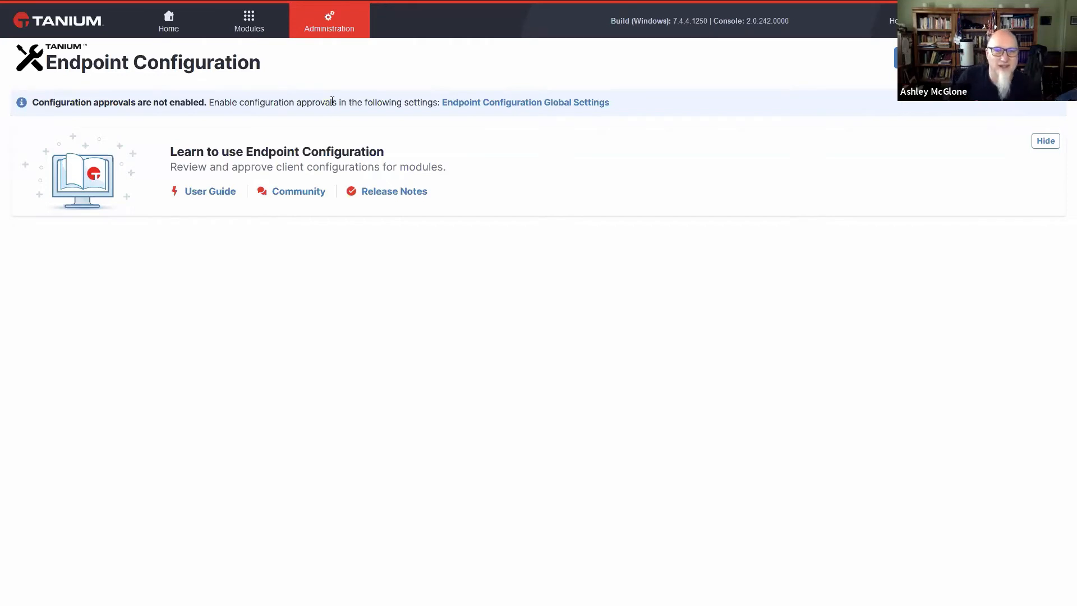
pyautogui.moveTo(328, 123)
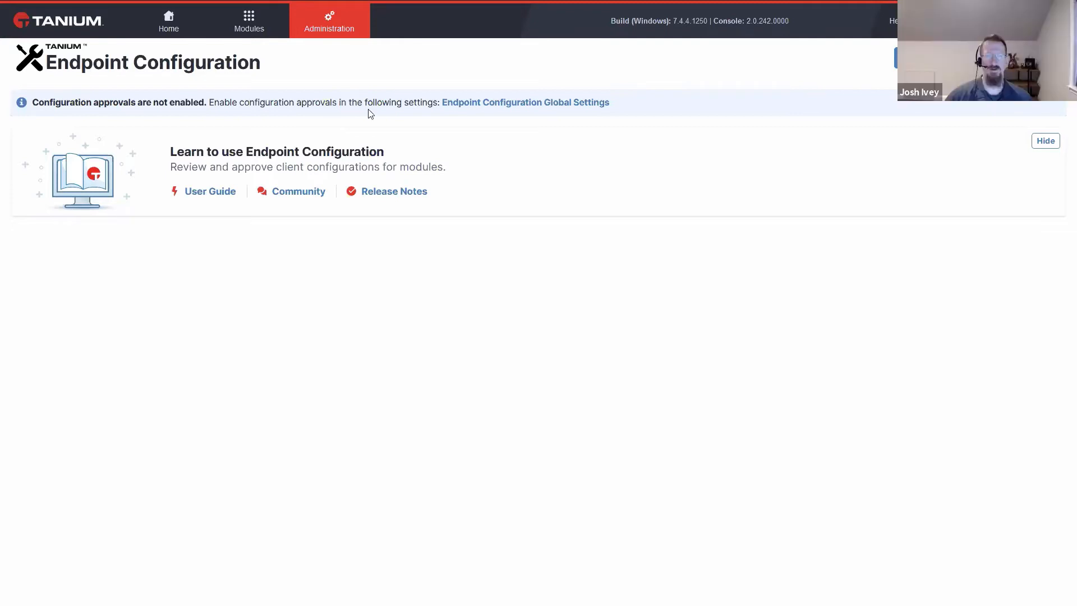
pyautogui.moveTo(533, 139)
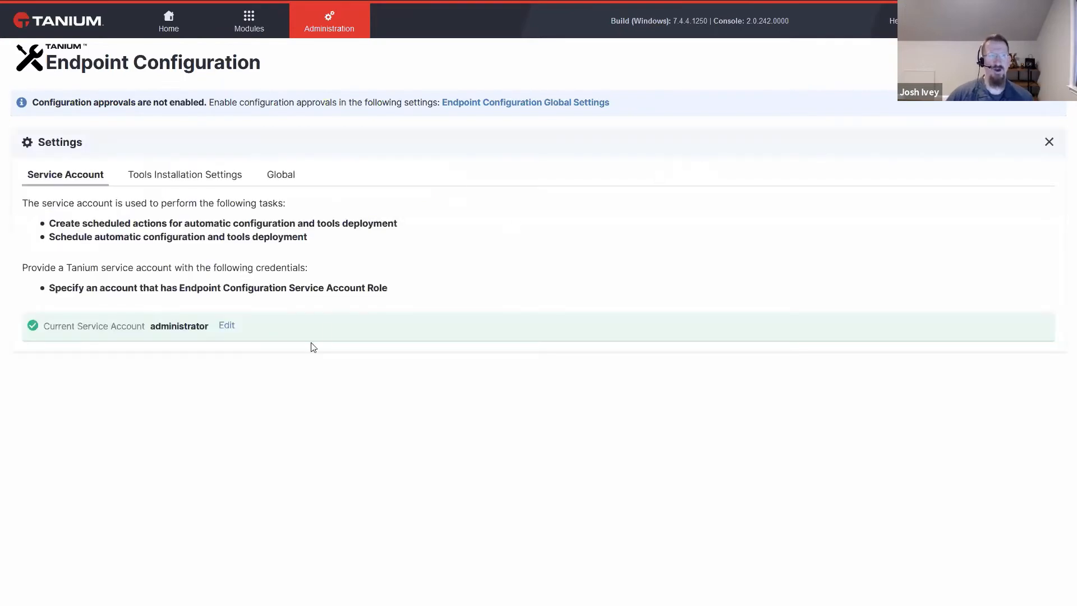
pyautogui.moveTo(356, 424)
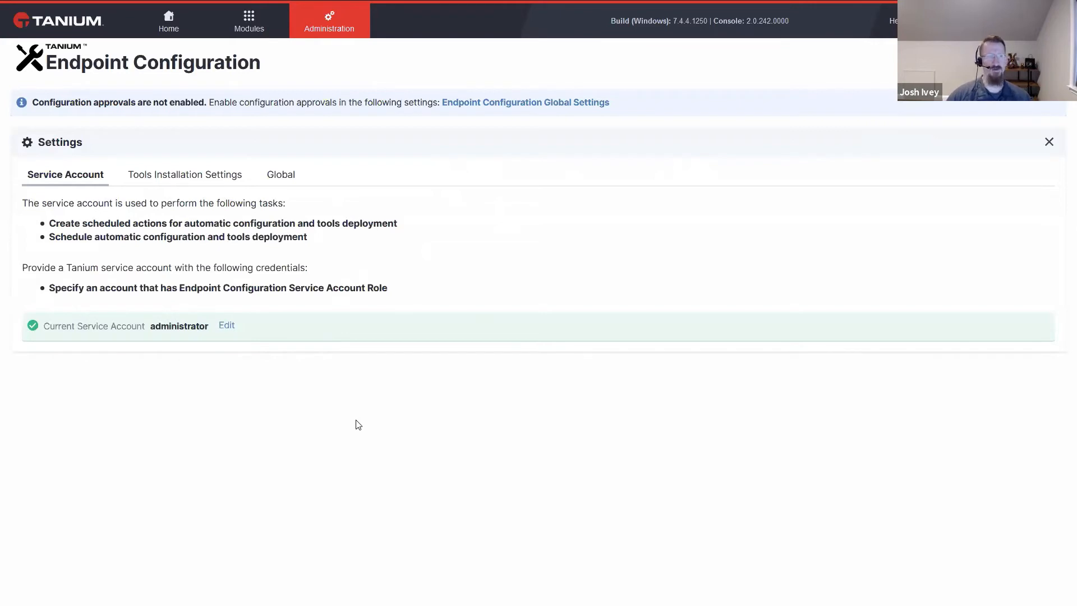
pyautogui.moveTo(195, 179)
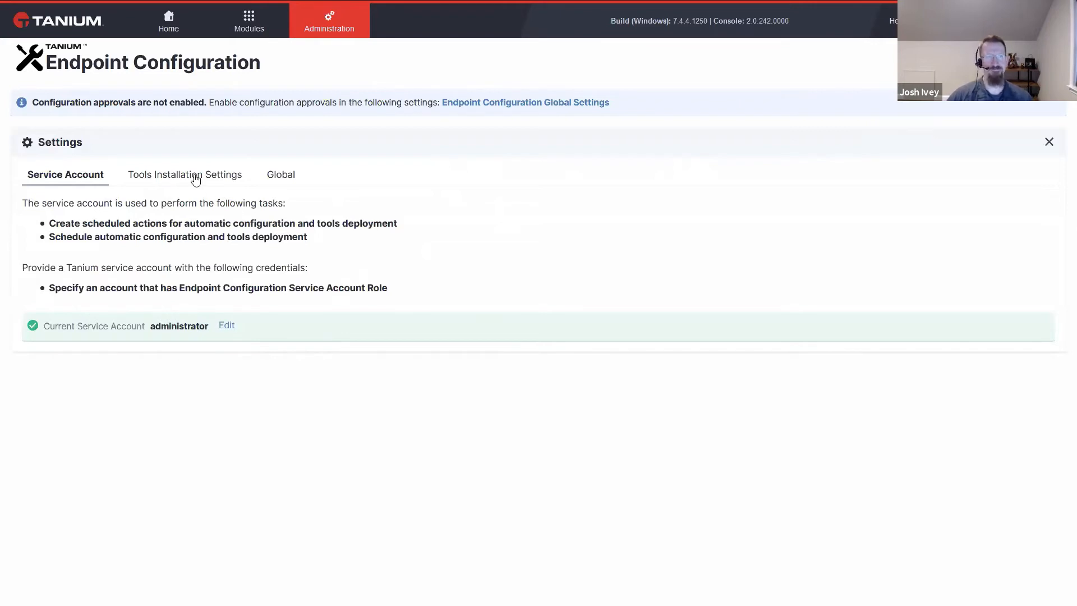
# Step: Show Tools Installation Settings with Distribute over time at 0 seconds
pyautogui.click(185, 173)
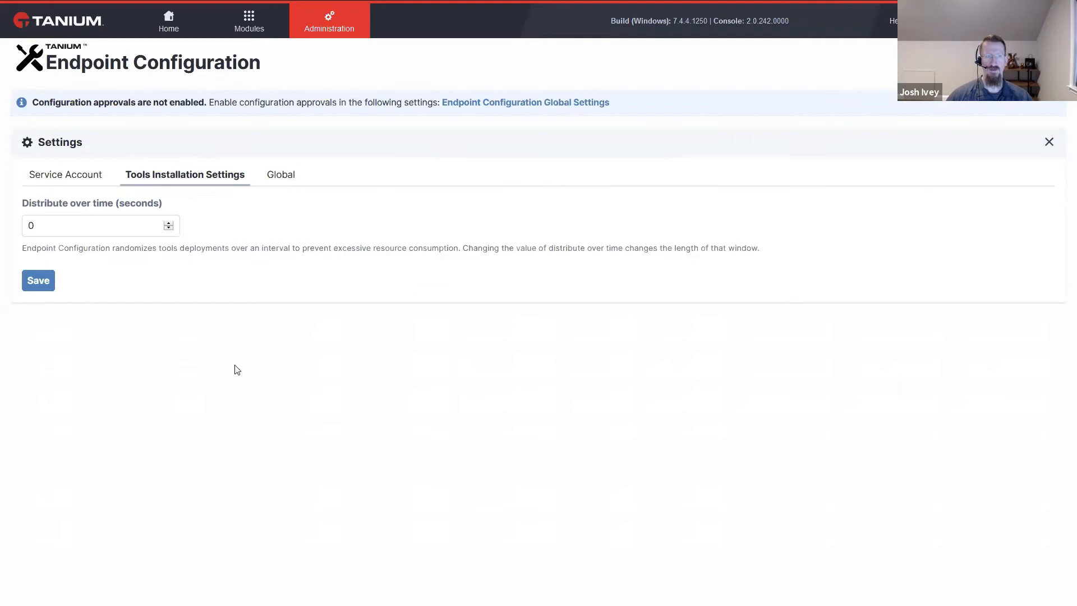
pyautogui.click(100, 226)
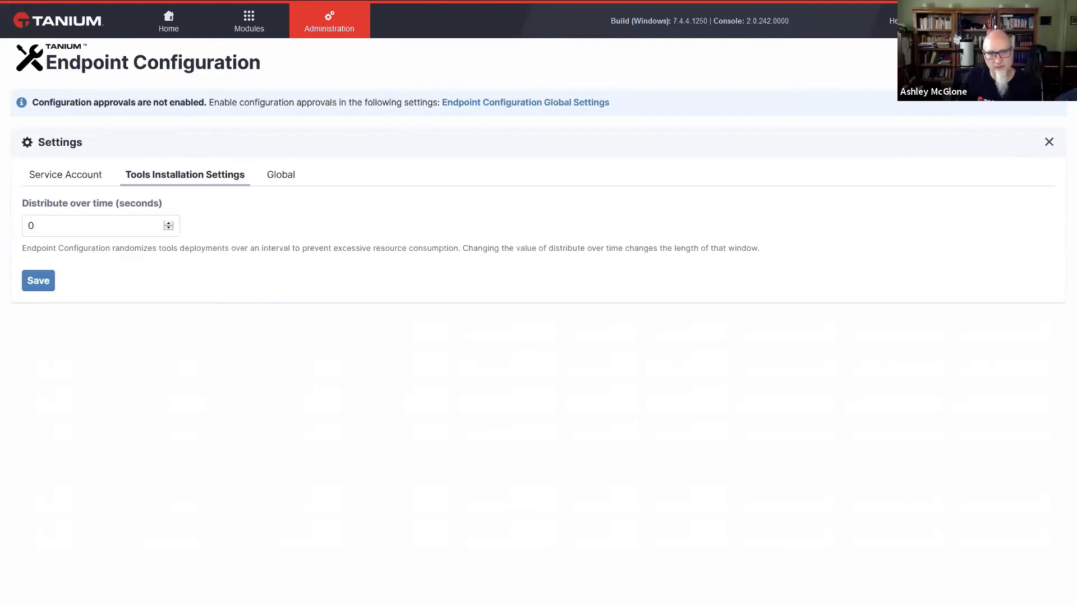
pyautogui.moveTo(337, 453)
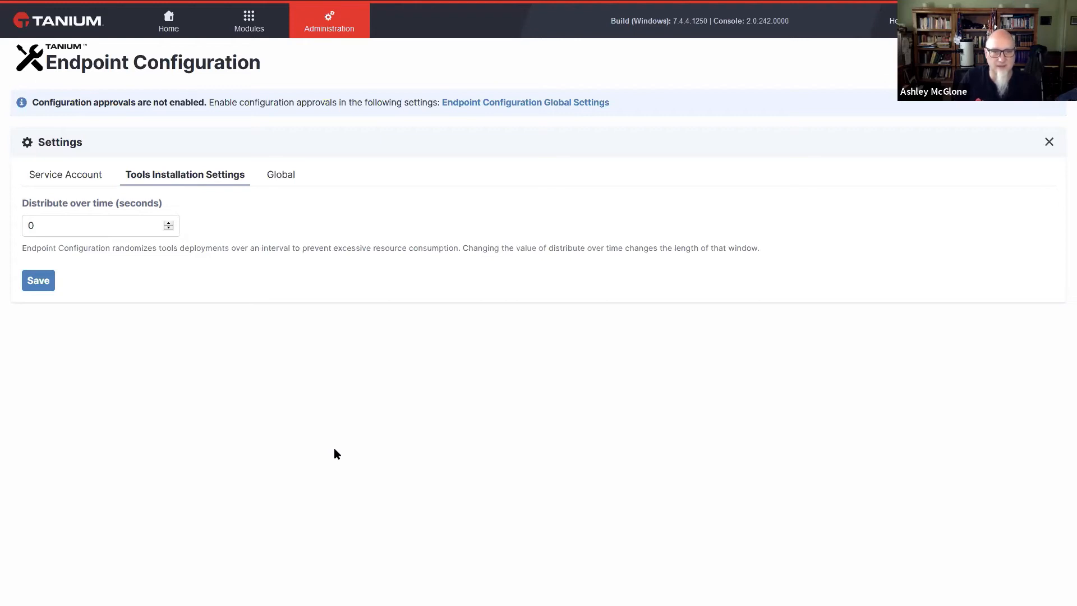
pyautogui.moveTo(350, 458)
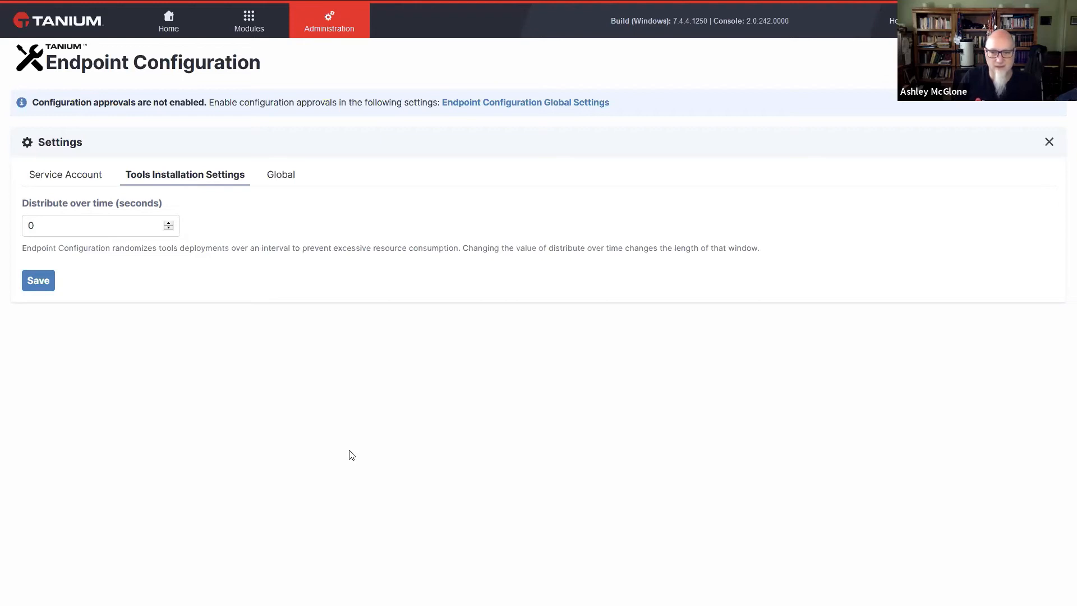
pyautogui.moveTo(348, 446)
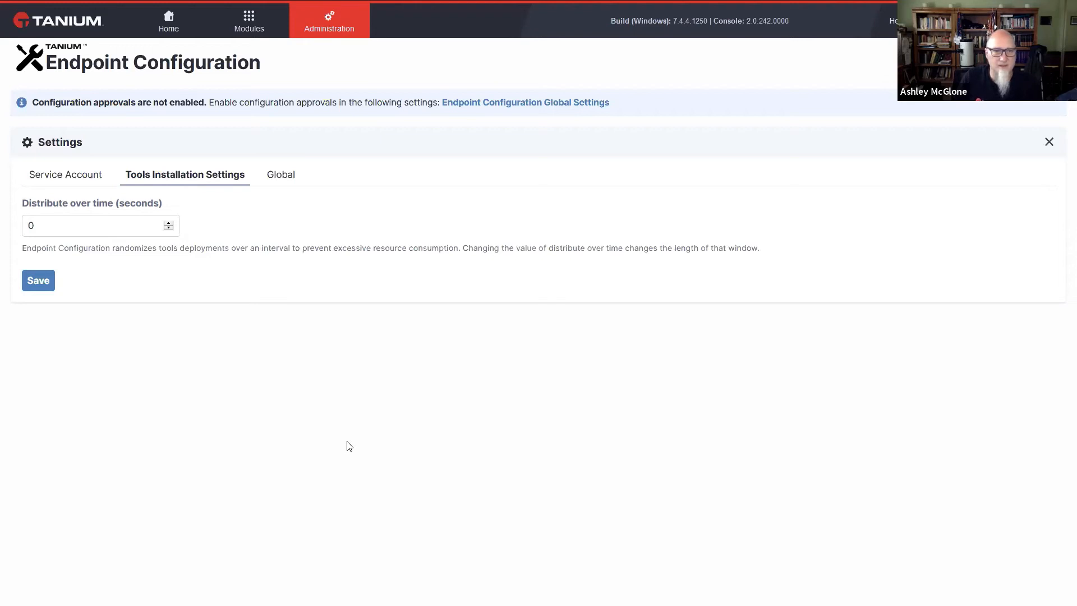
# Step: Glance at the Global settings, then return to Tools Installation Settings
pyautogui.click(281, 174)
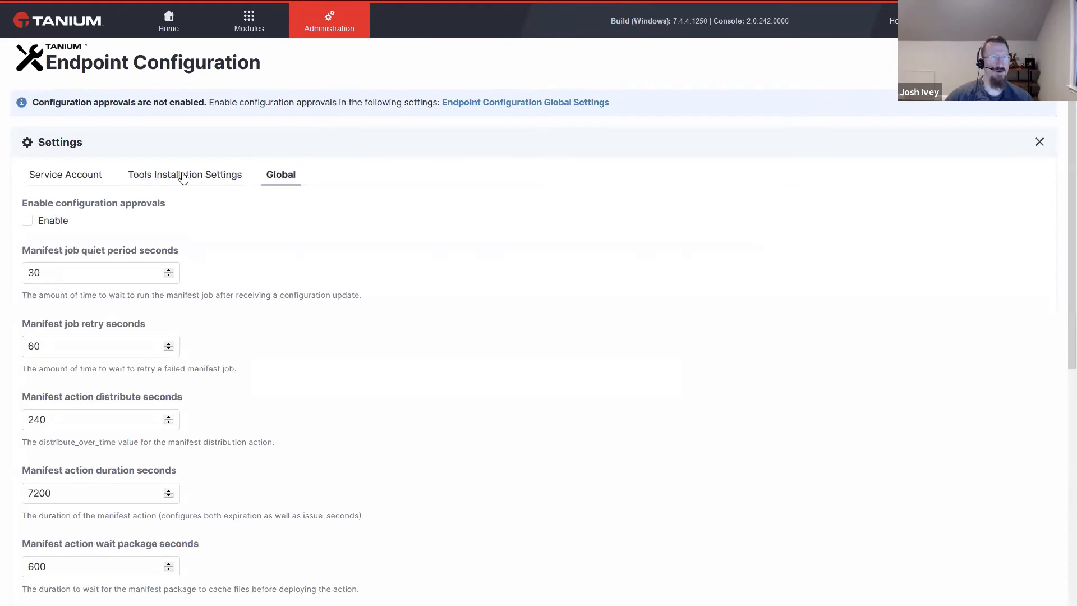
pyautogui.click(184, 174)
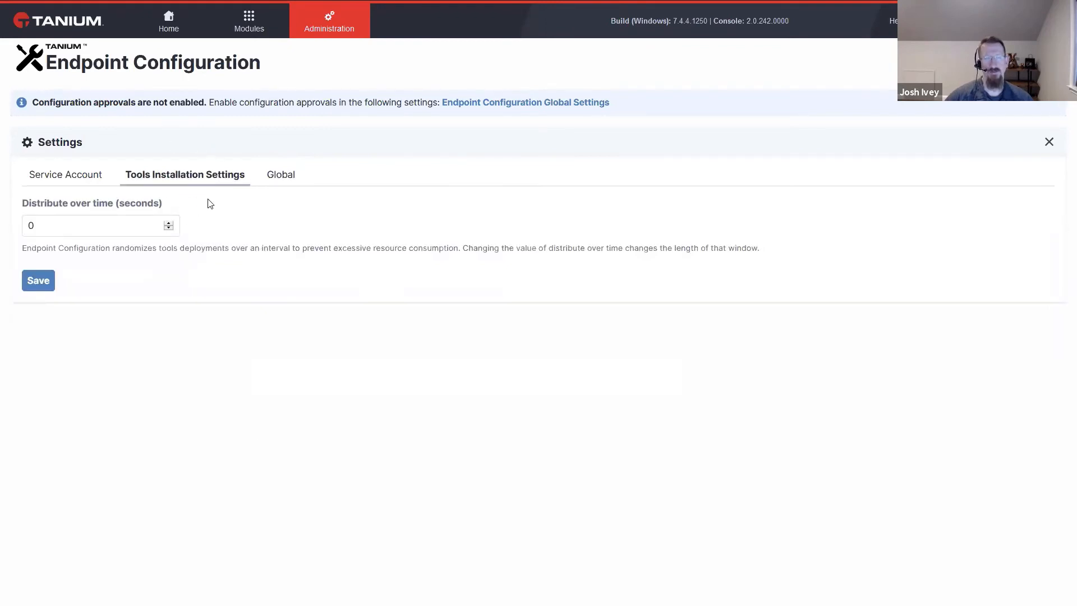
pyautogui.moveTo(260, 191)
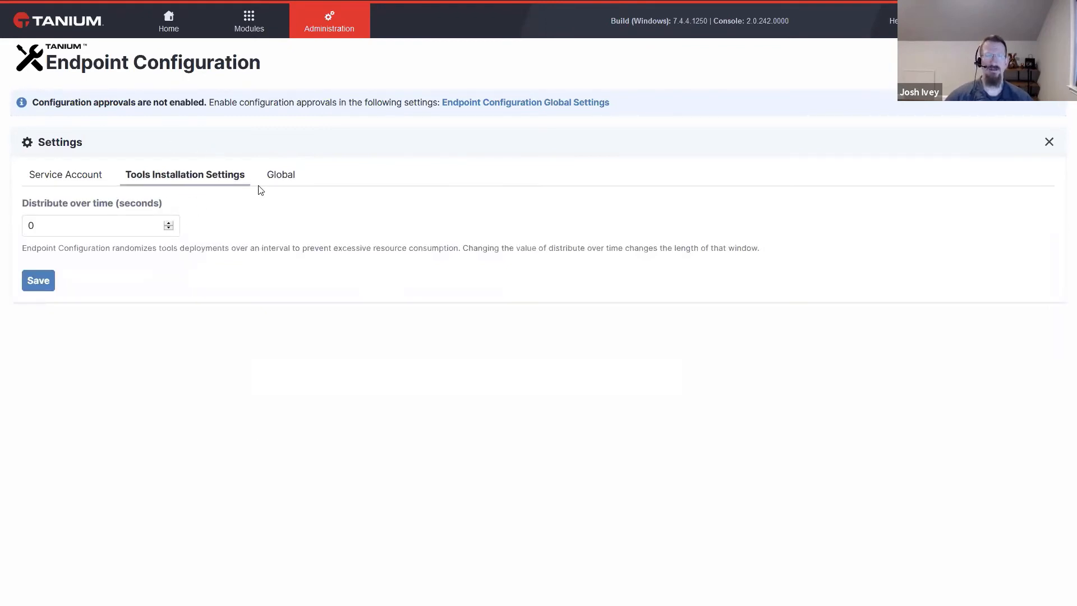
# Step: Review Global settings: approvals disabled, manifest quiet period 30, retry 60, distribute 240 seconds
pyautogui.click(280, 174)
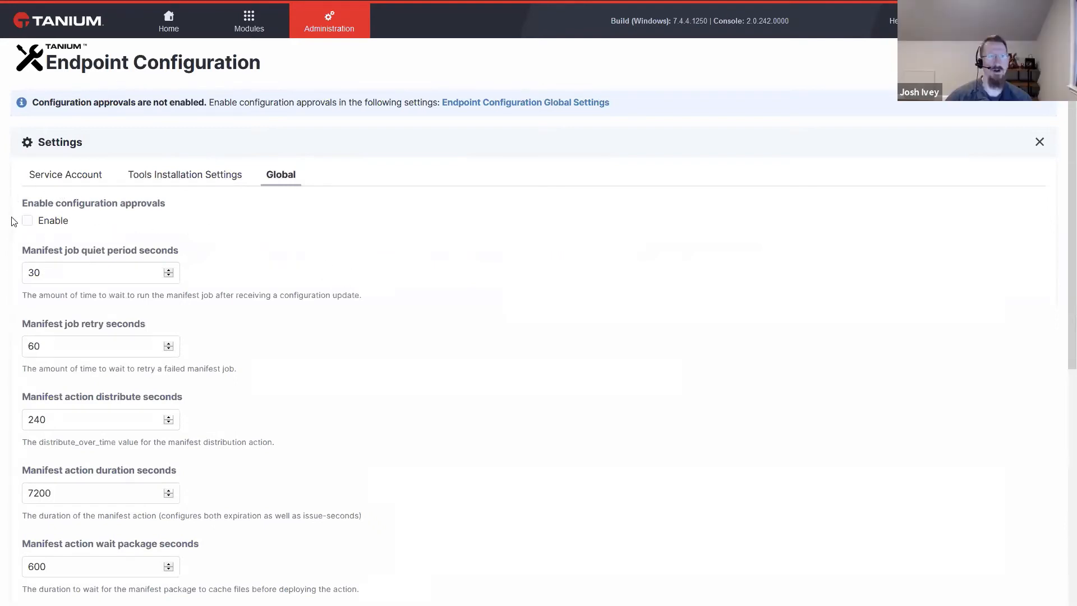
pyautogui.moveTo(68, 233)
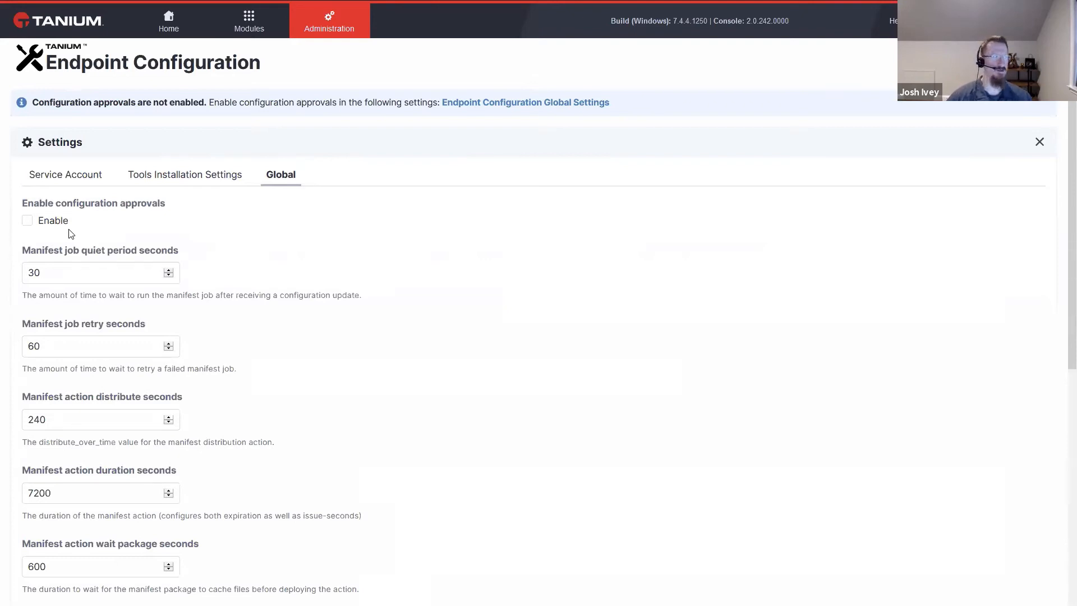
pyautogui.moveTo(31, 244)
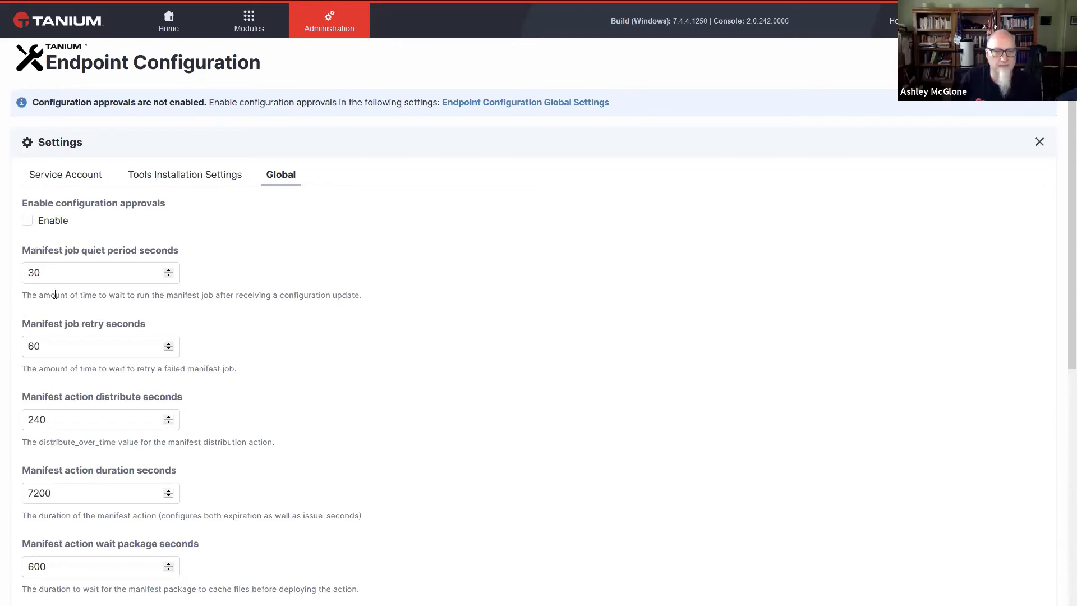
pyautogui.click(100, 418)
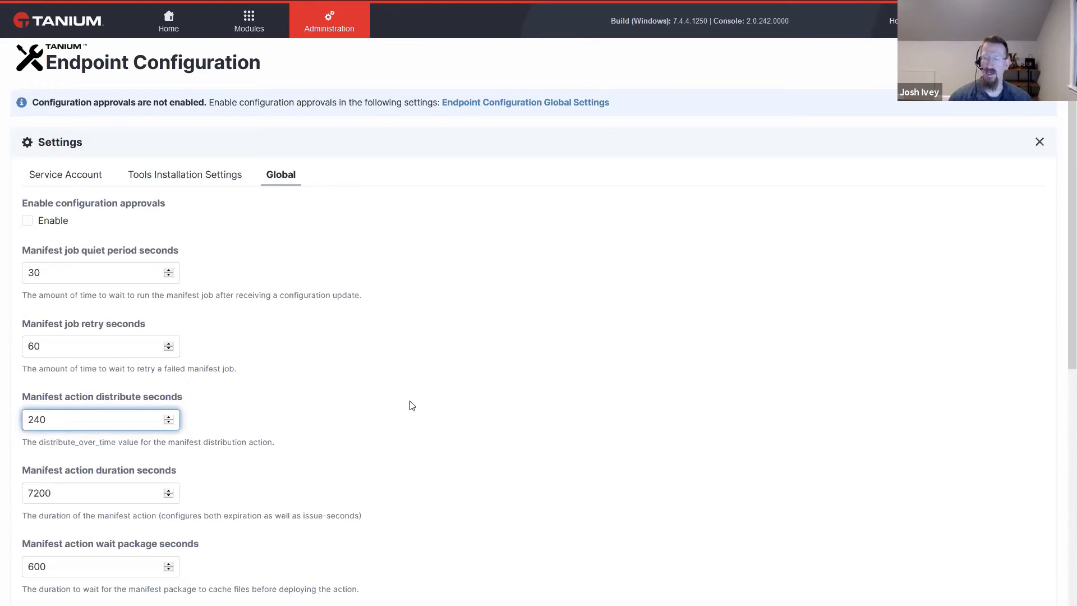
# Step: Finish reviewing the manifest distribute field and close the Settings panel
pyautogui.click(97, 419)
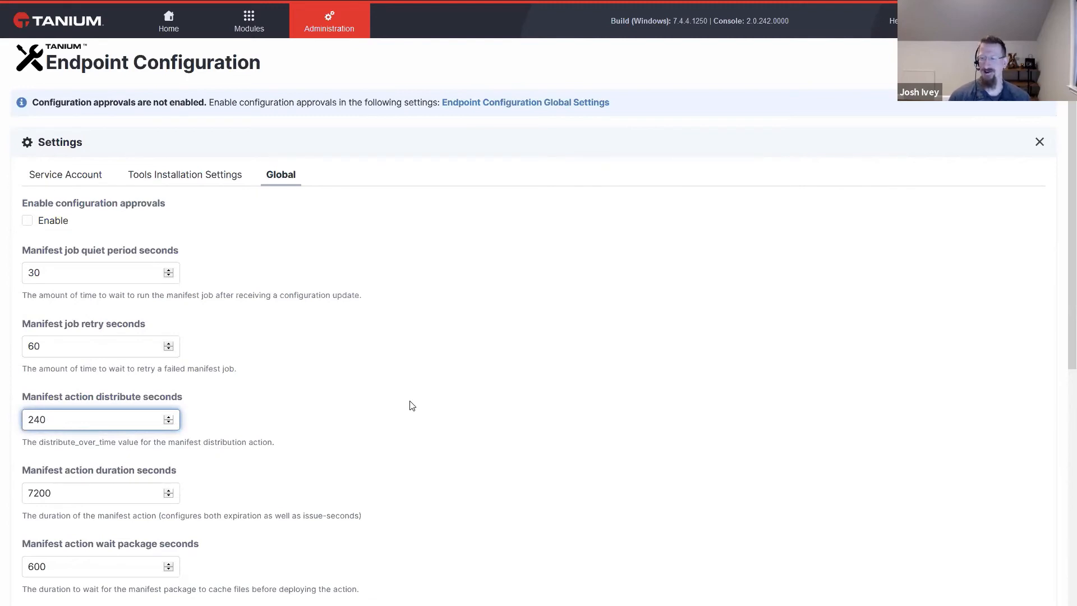
pyautogui.click(90, 419)
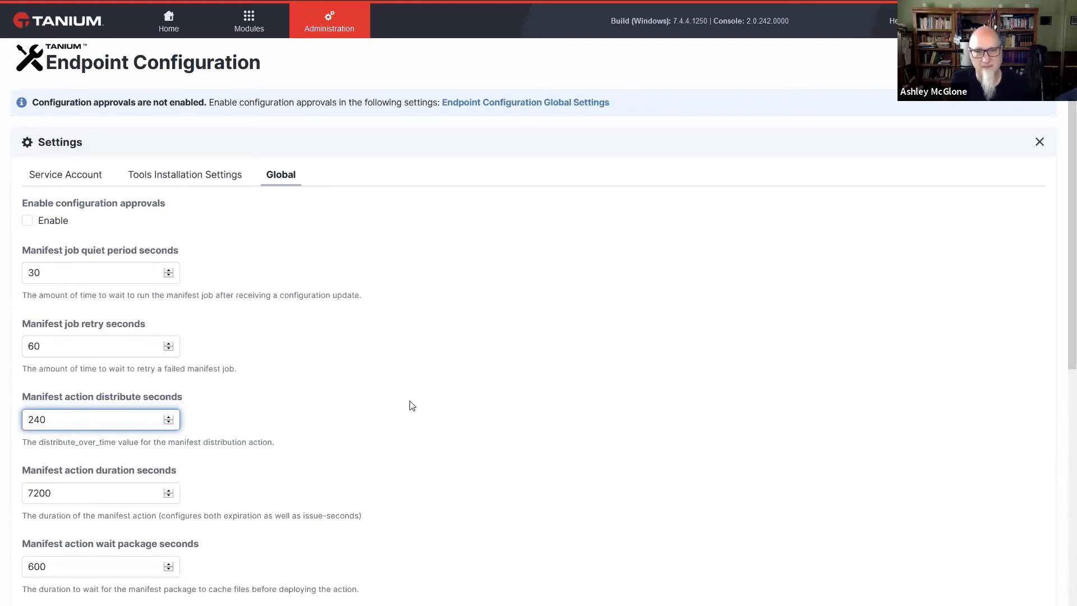
pyautogui.click(100, 418)
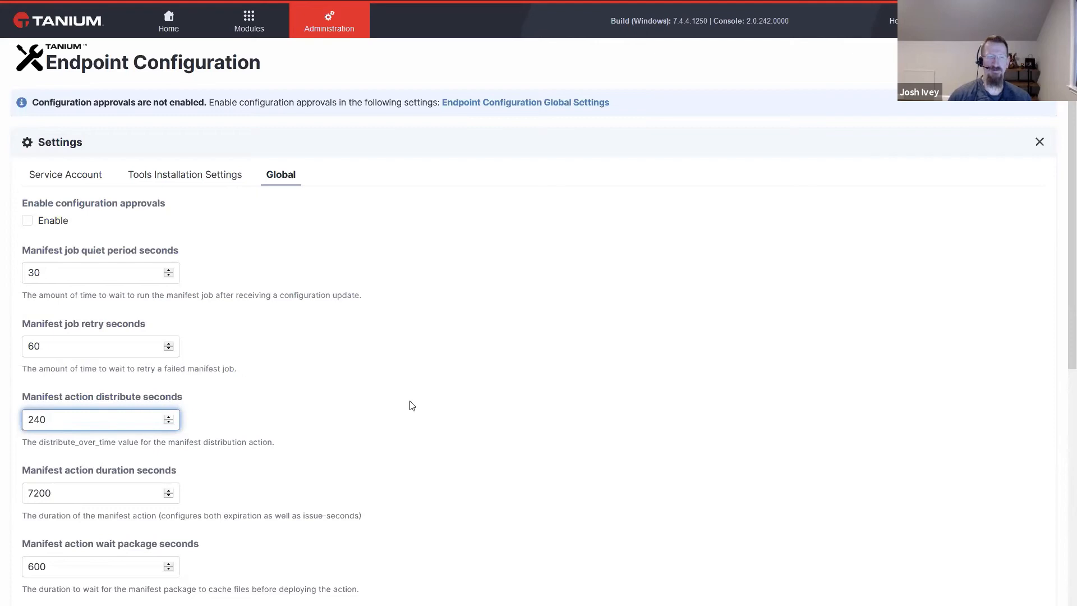
pyautogui.click(100, 420)
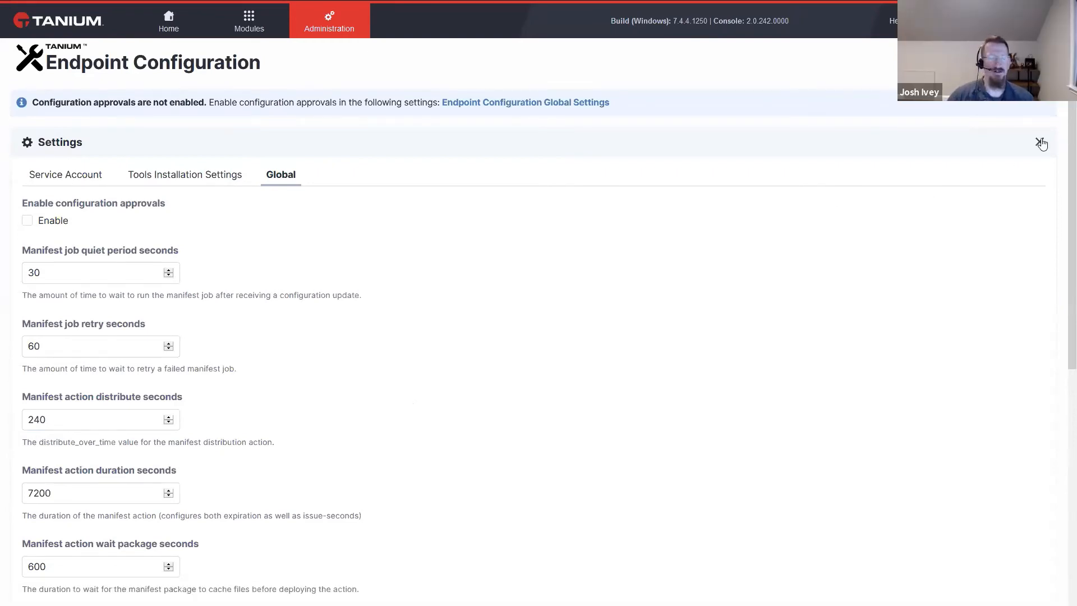
pyautogui.click(1041, 142)
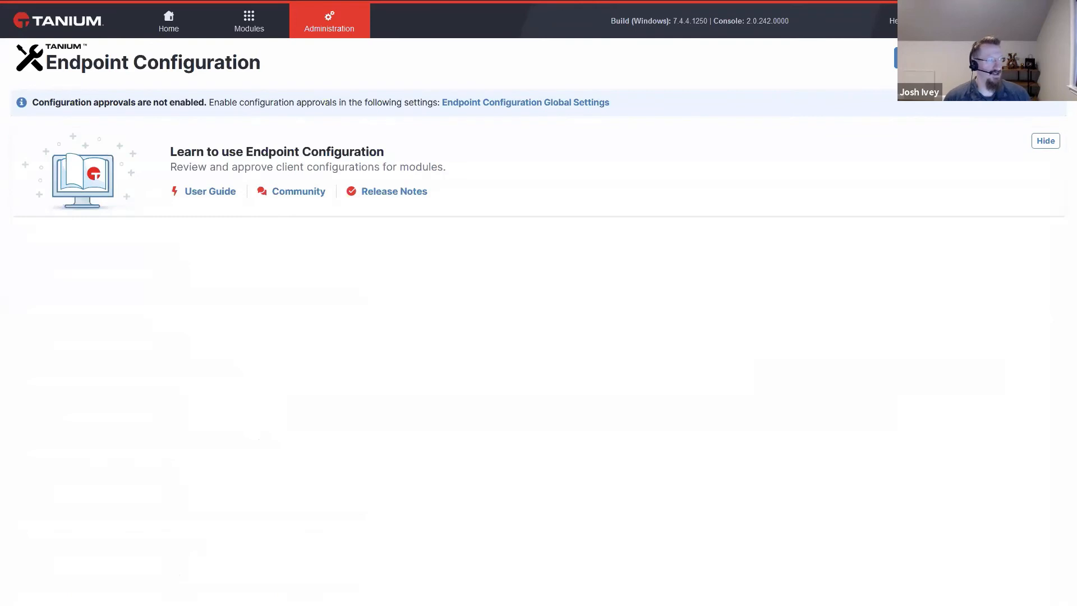